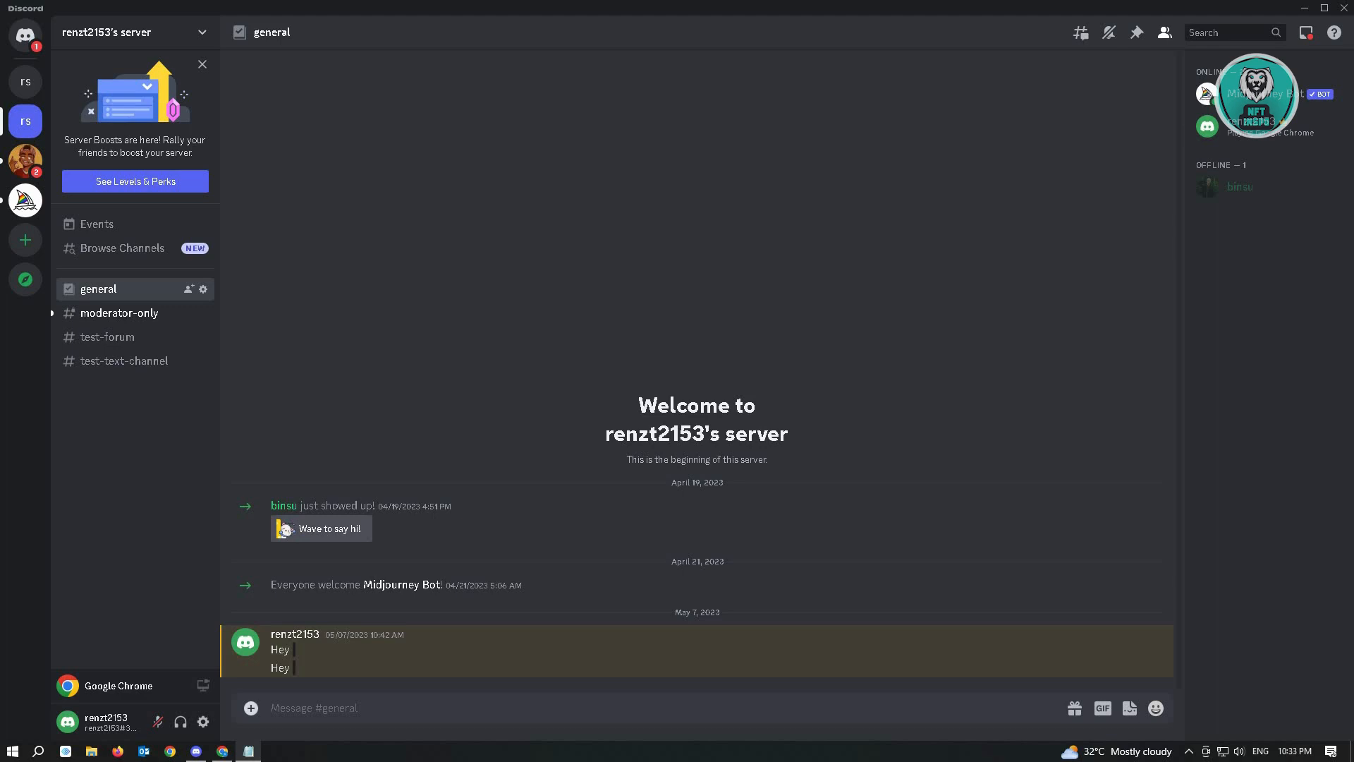
pyautogui.moveTo(1074, 708)
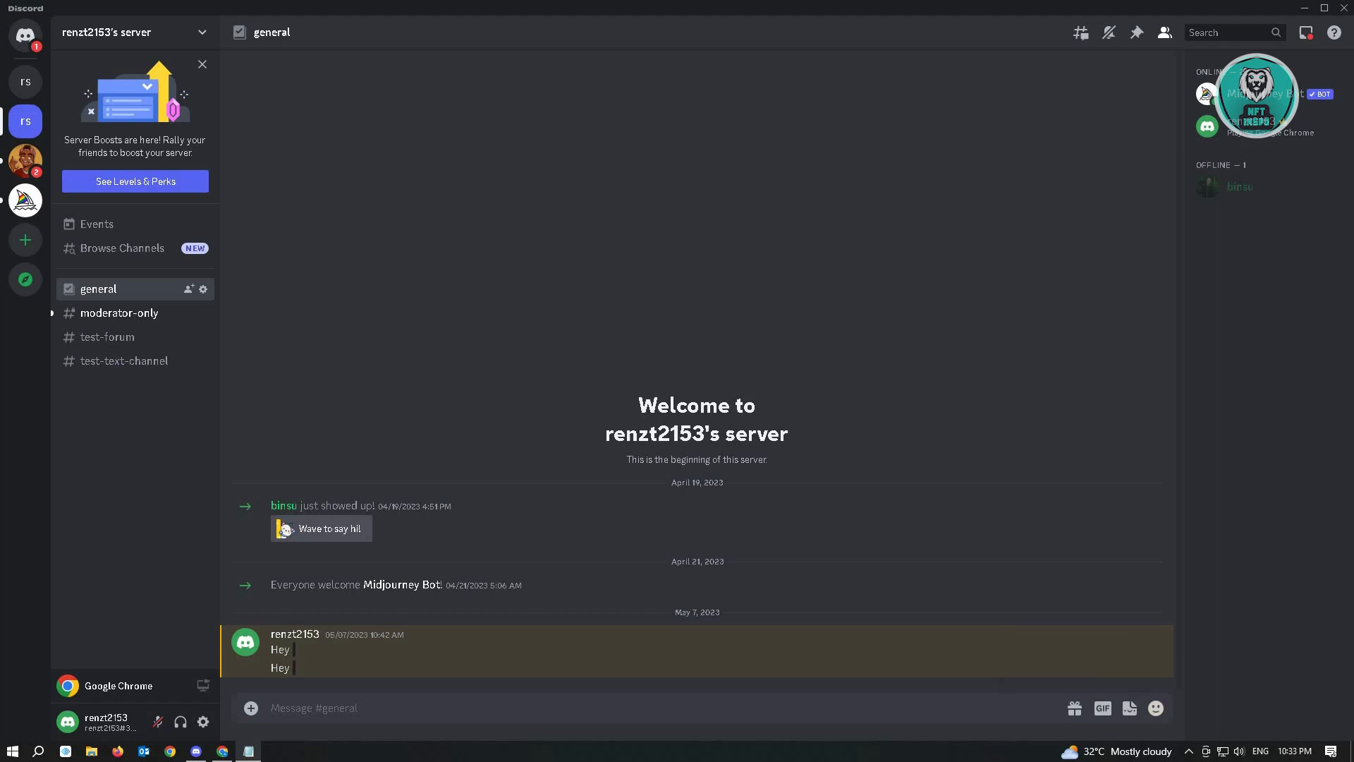
# Step: Switch Discord to the #moderator-only channel and search Windows for the Voice Recorder app
pyautogui.click(250, 707)
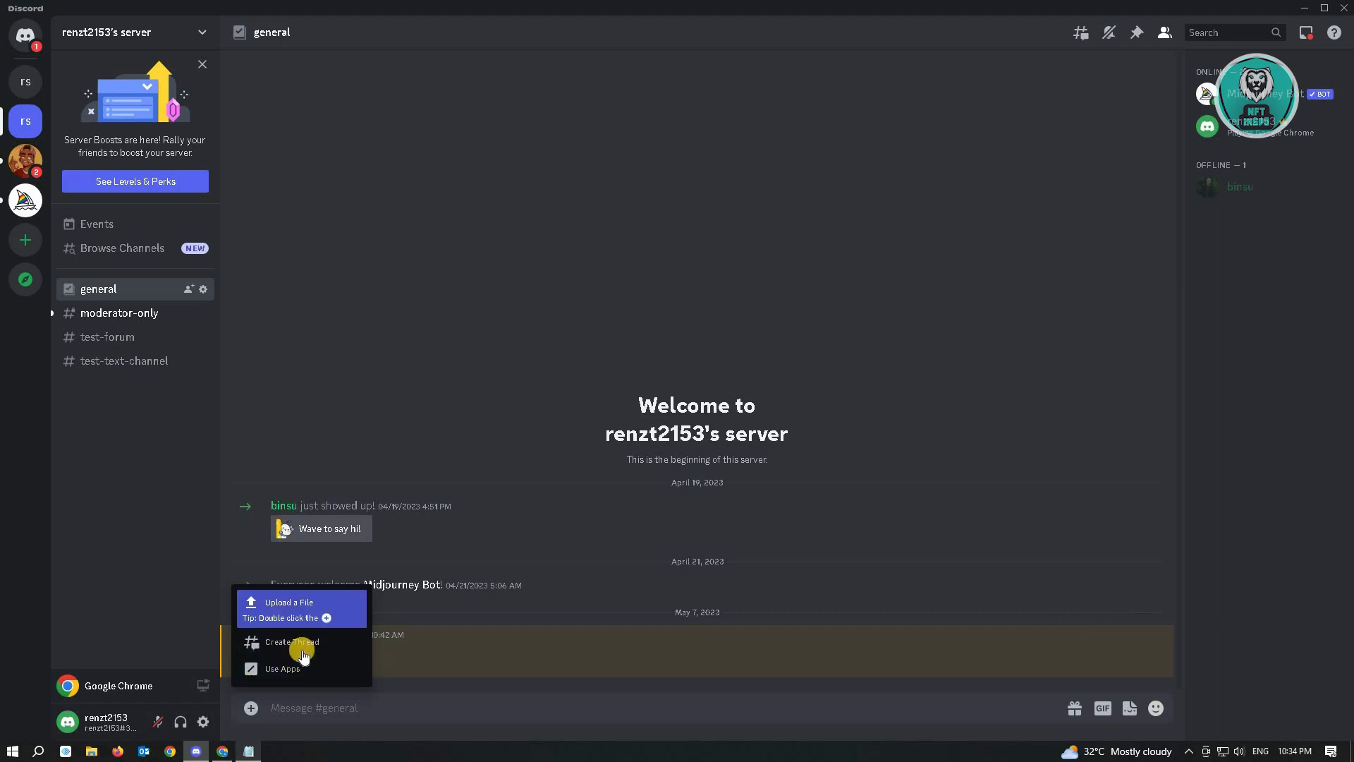
pyautogui.moveTo(327, 611)
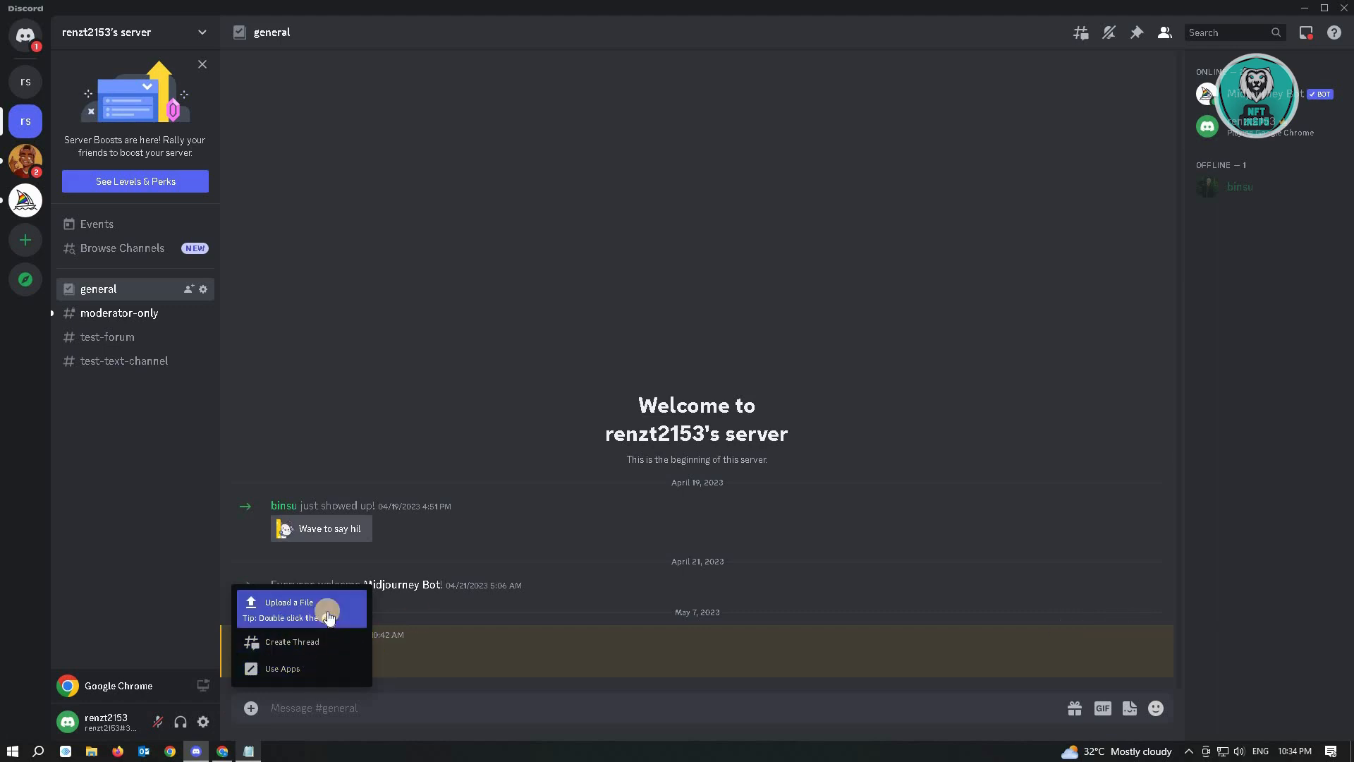
pyautogui.moveTo(1195, 628)
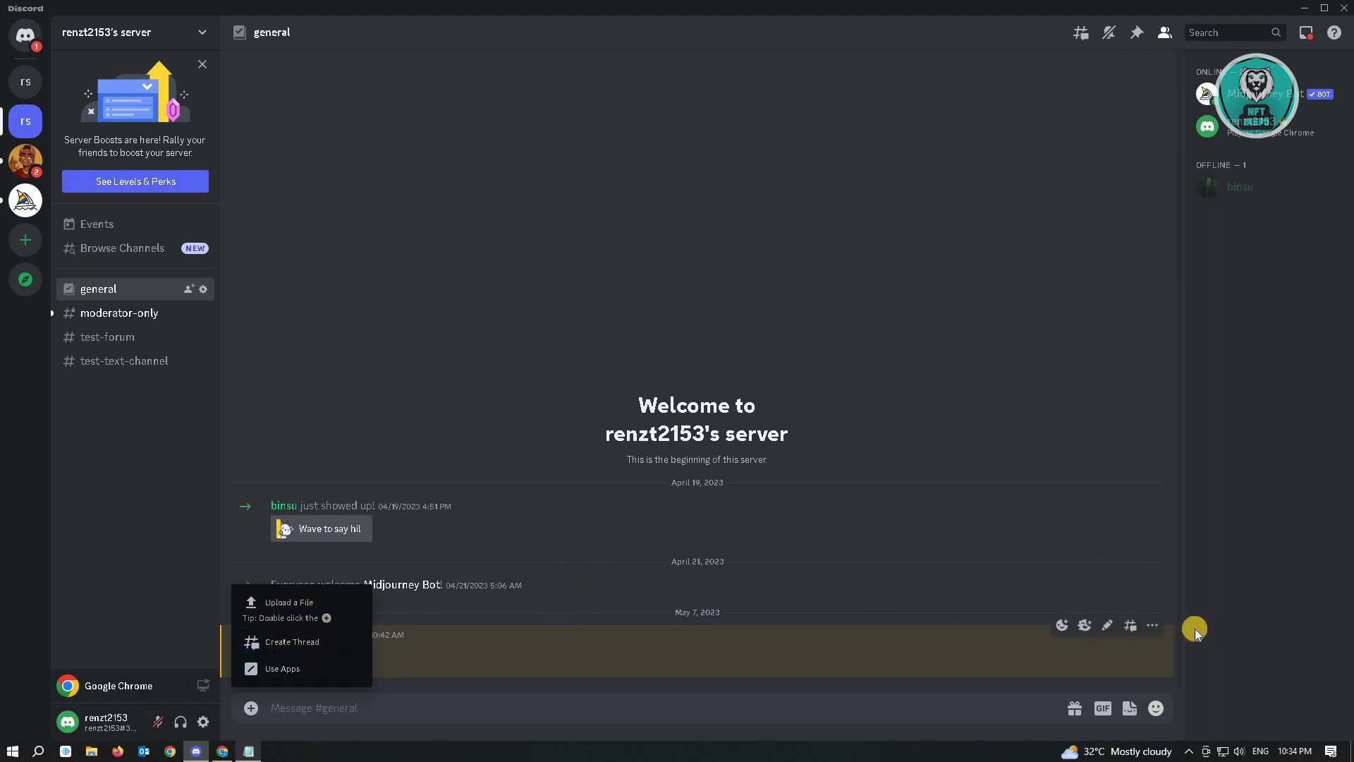
pyautogui.moveTo(1313, 498)
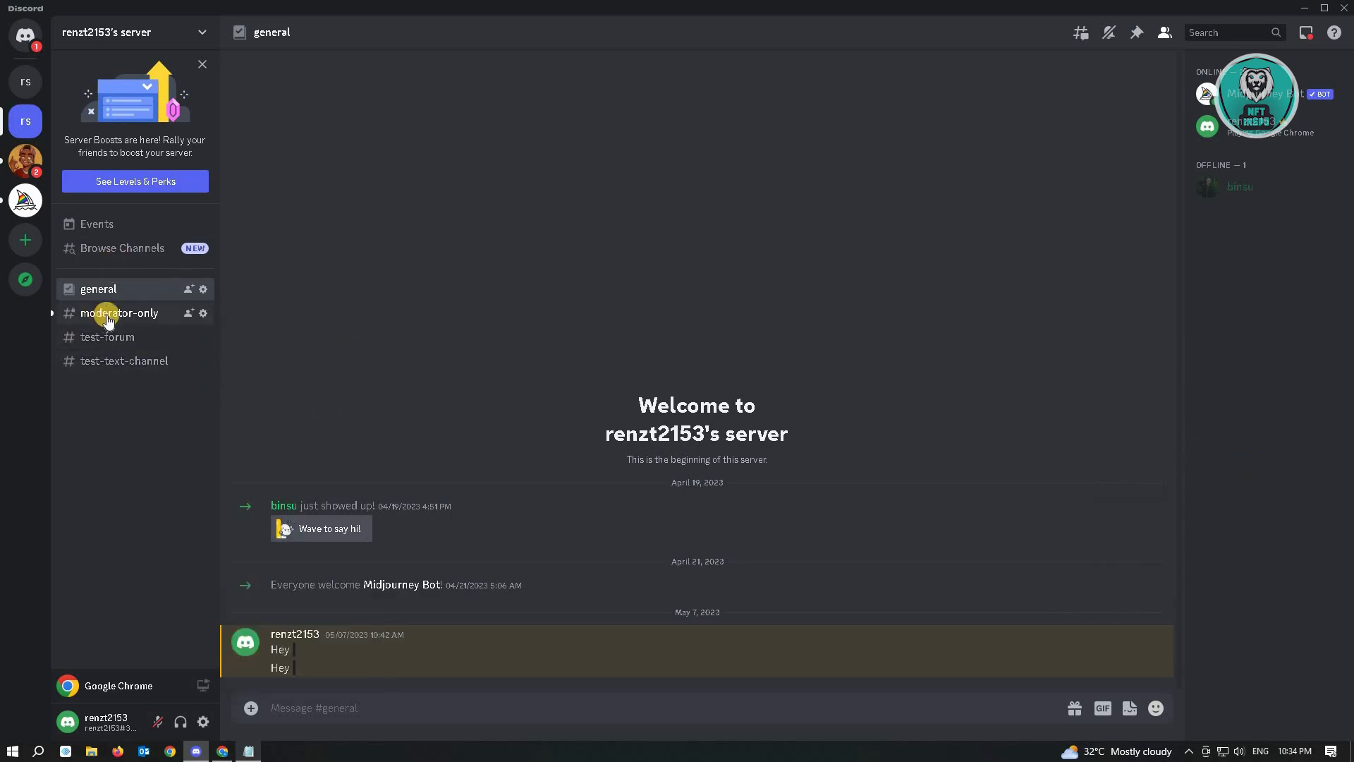
pyautogui.click(119, 312)
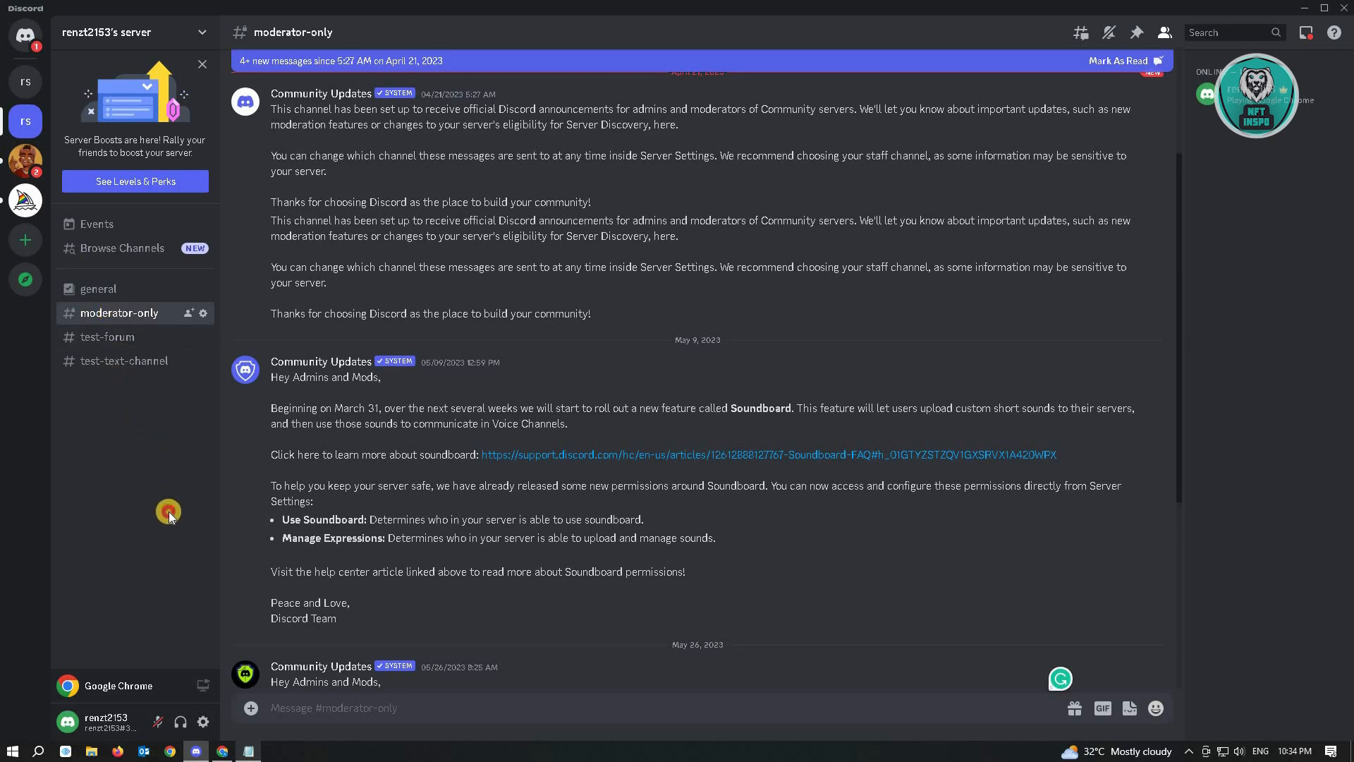
pyautogui.moveTo(668, 516)
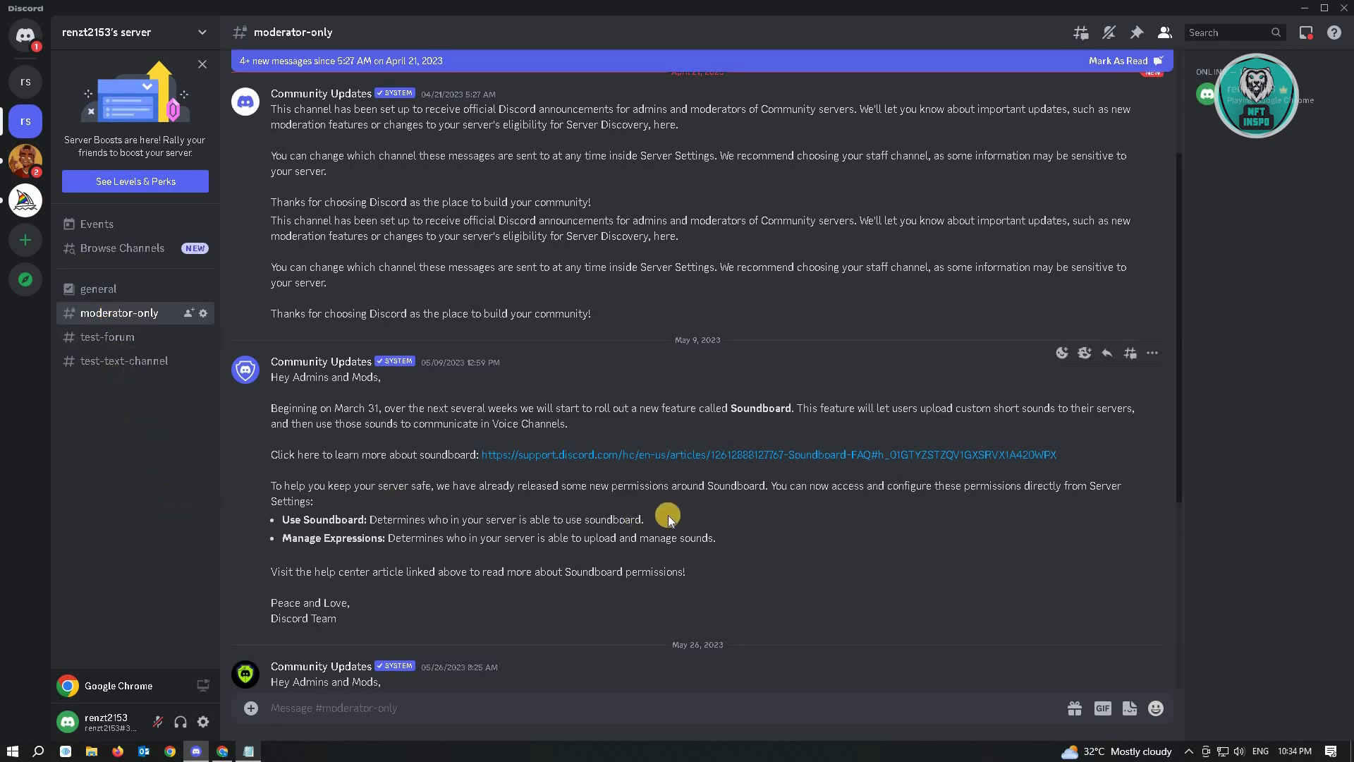
pyautogui.moveTo(561, 553)
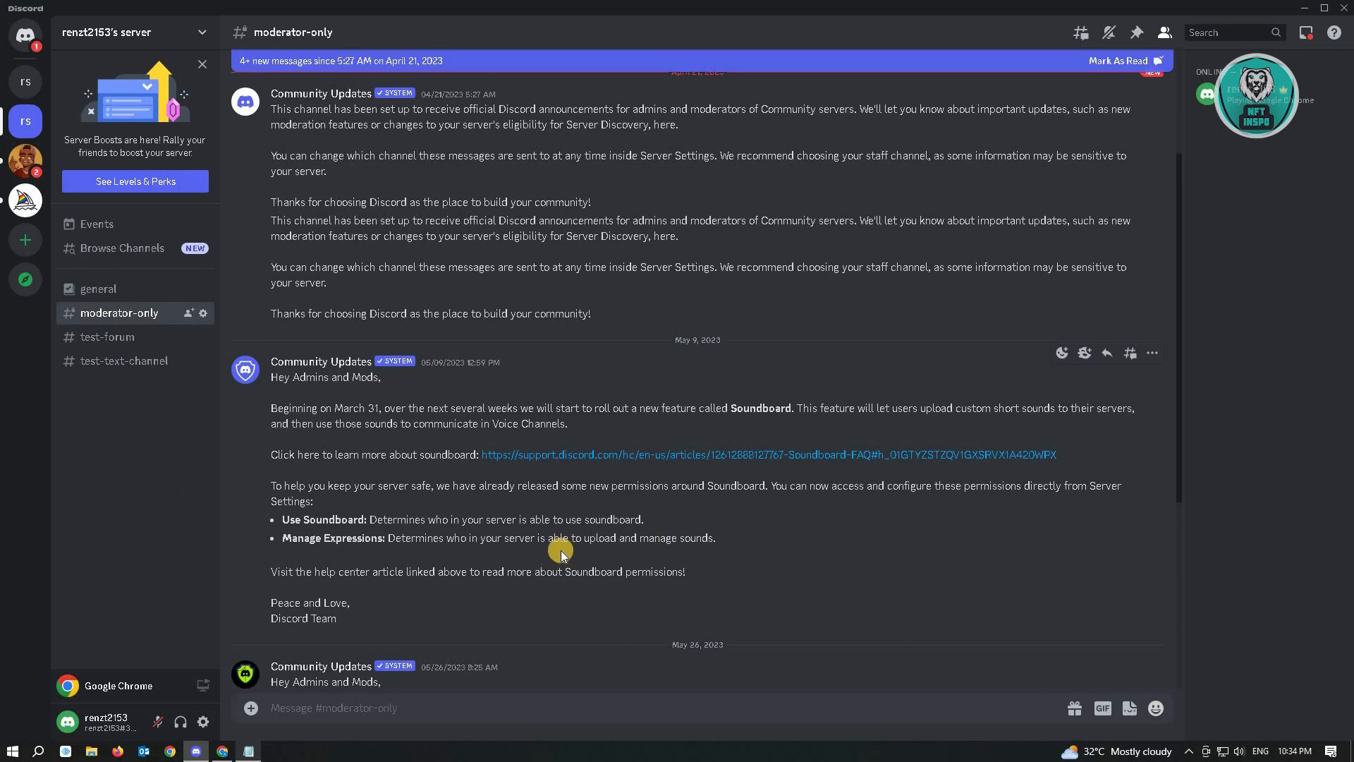
pyautogui.moveTo(551, 597)
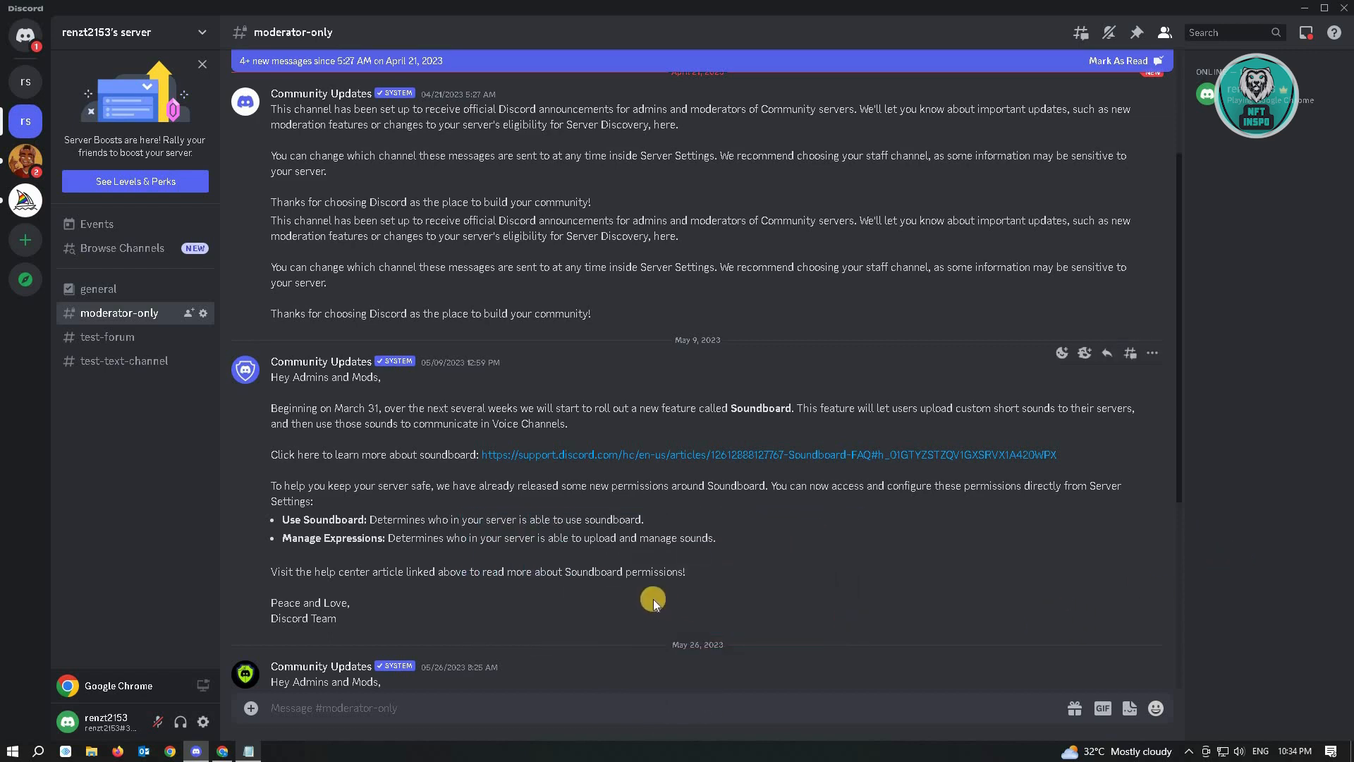
pyautogui.moveTo(406, 531)
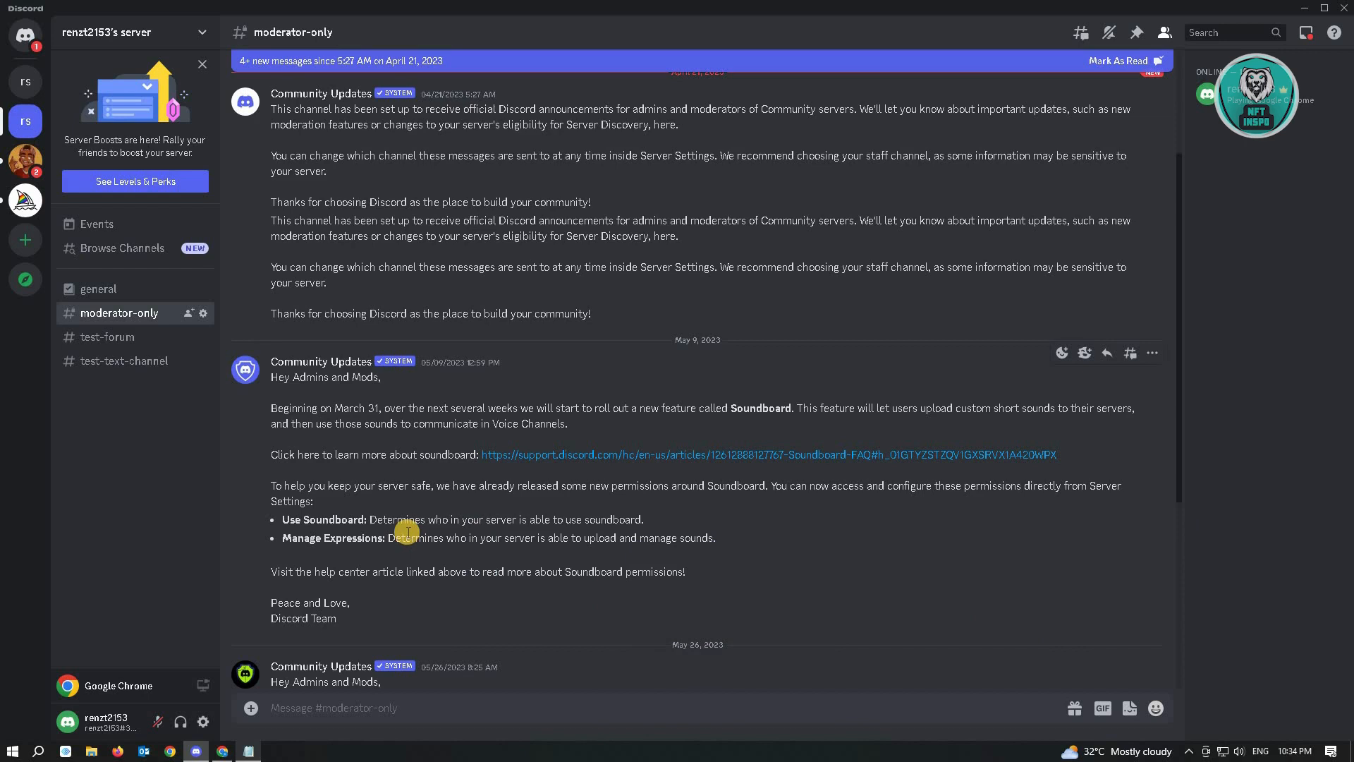
pyautogui.moveTo(352, 576)
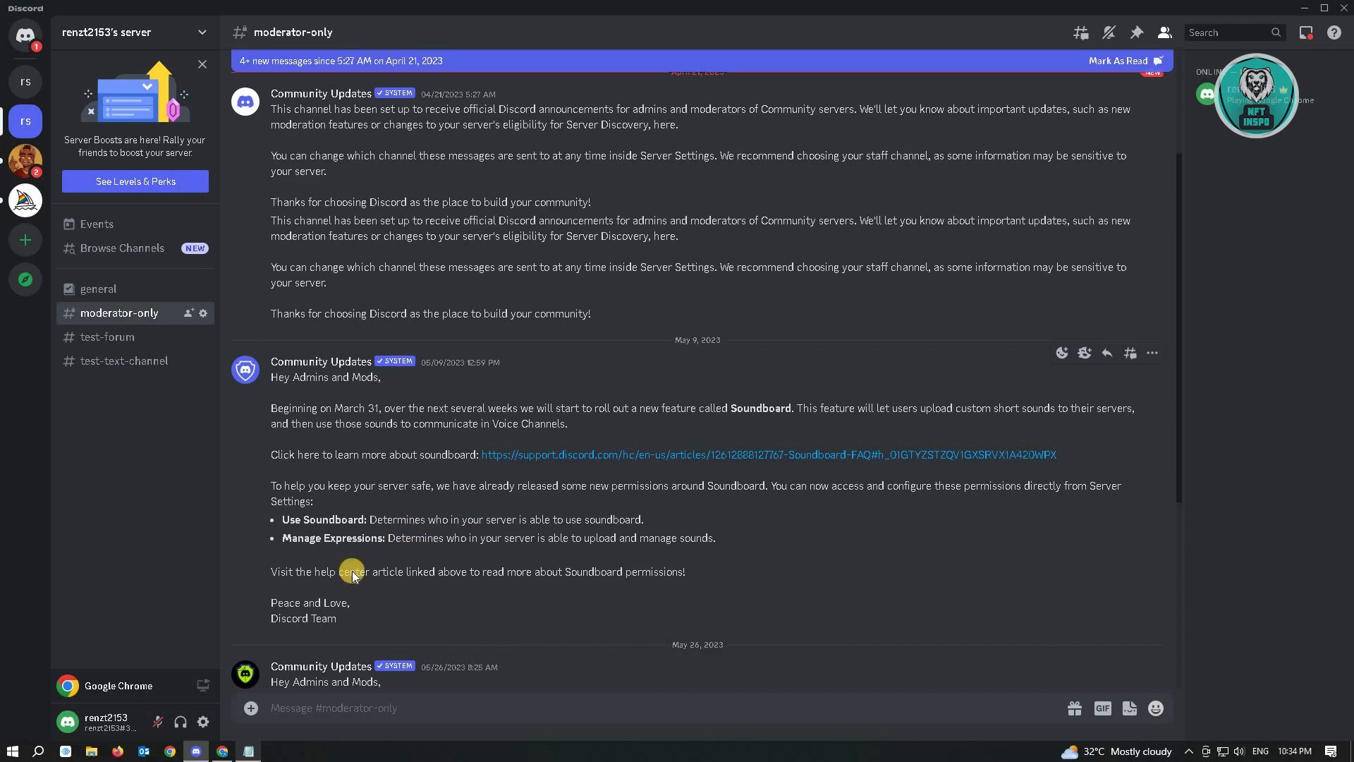
pyautogui.moveTo(61, 639)
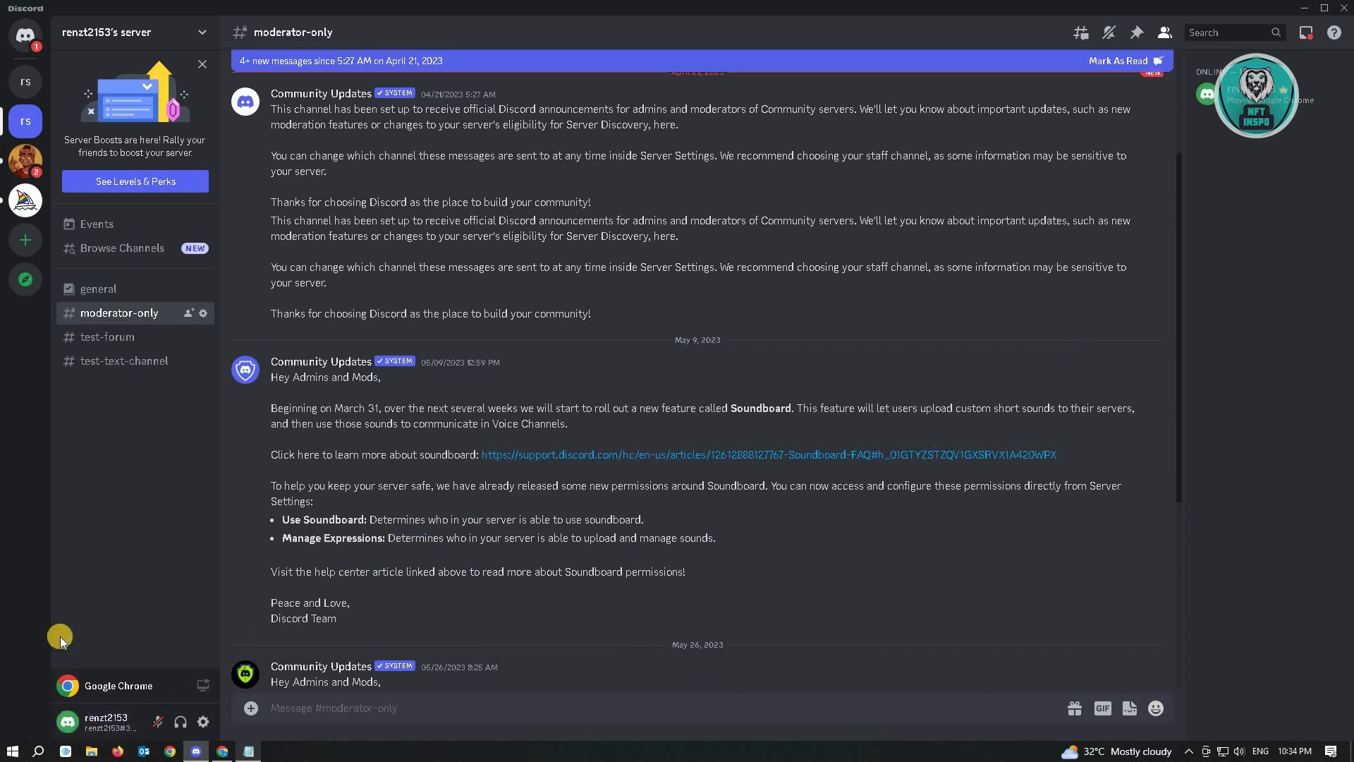
pyautogui.moveTo(68, 631)
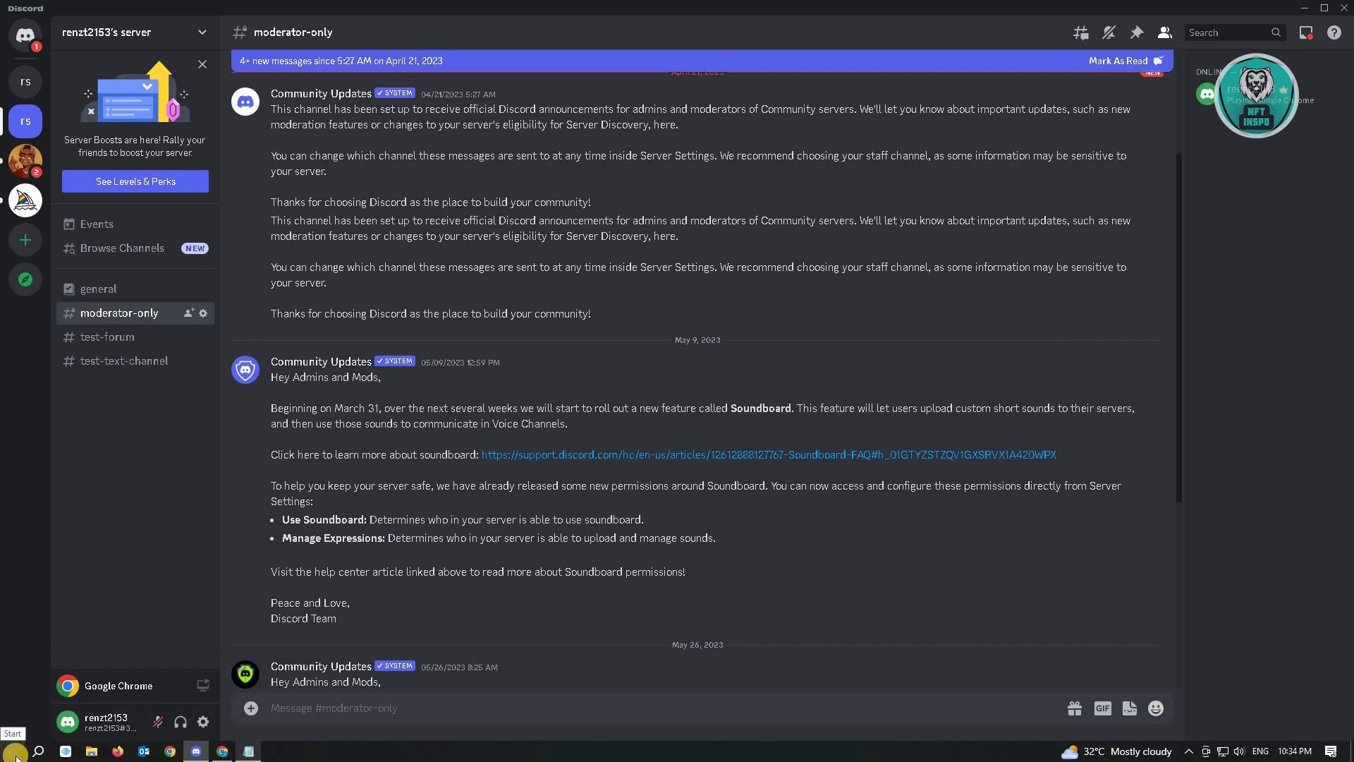
pyautogui.click(15, 750)
pyautogui.write('voice re')
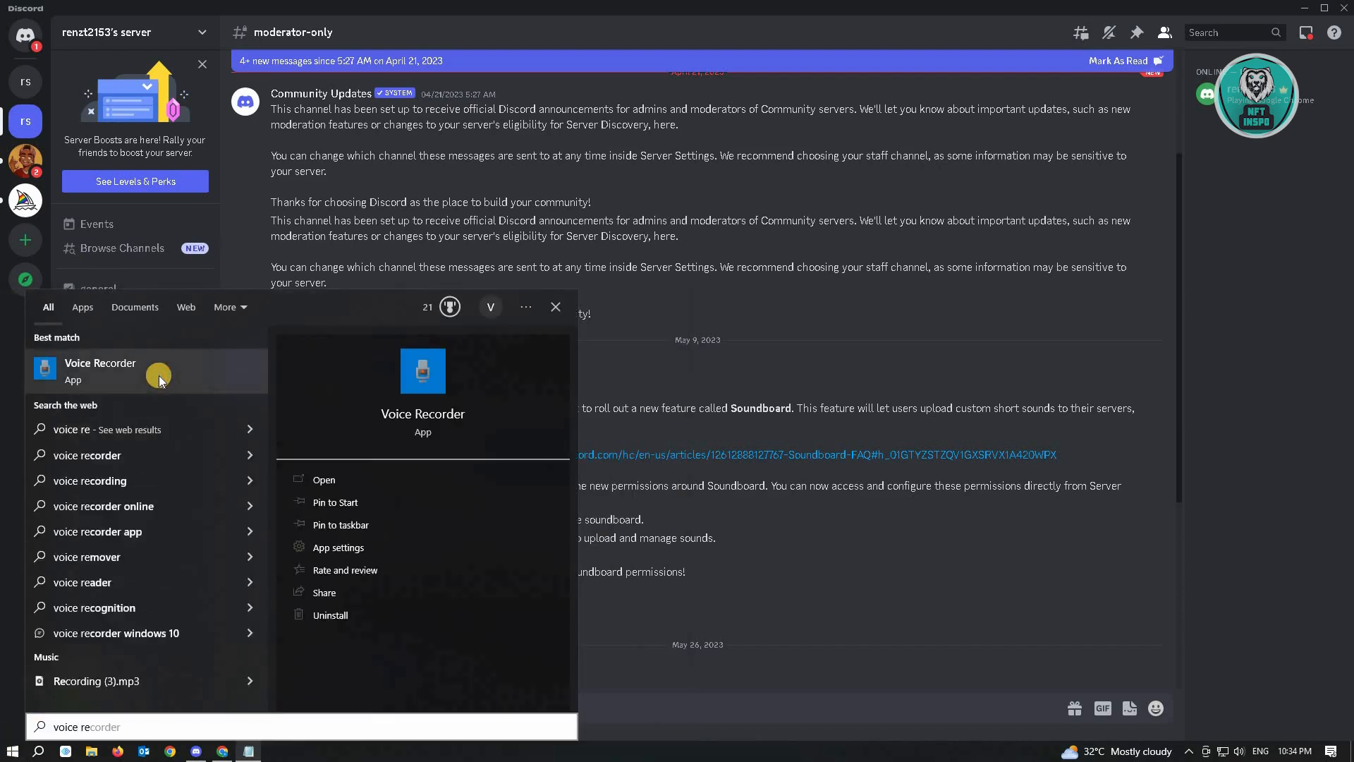
# Step: Launch Voice Recorder and bring up the file-actions menu for the newest Recording
pyautogui.click(324, 480)
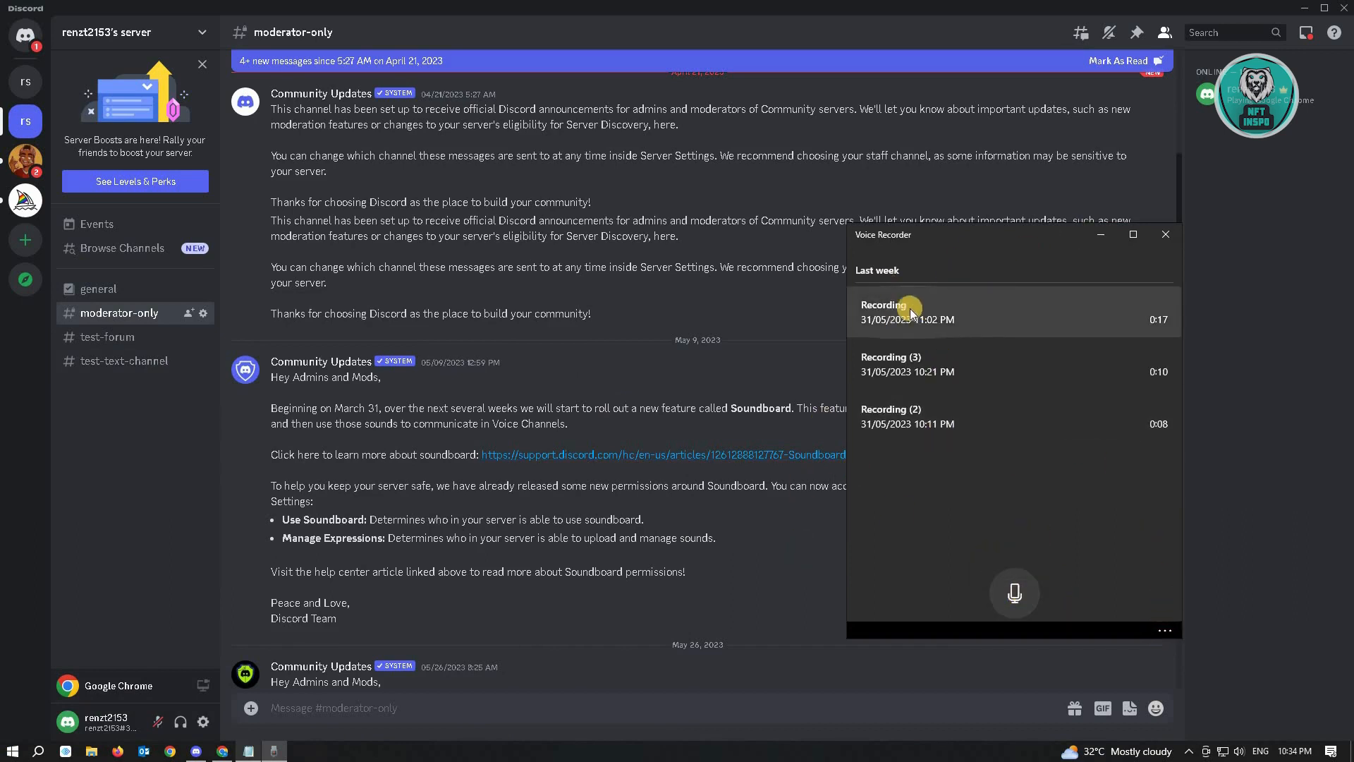
pyautogui.moveTo(987, 344)
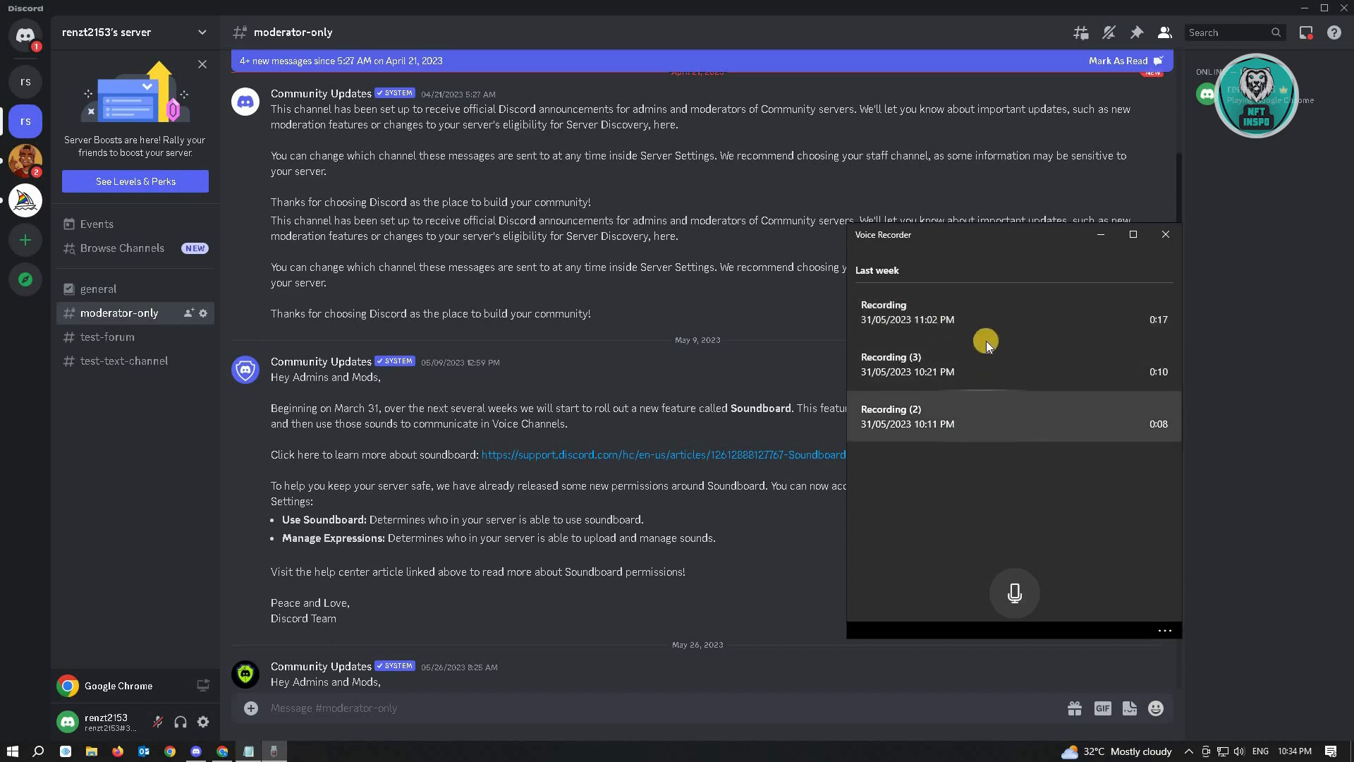
pyautogui.moveTo(919, 304)
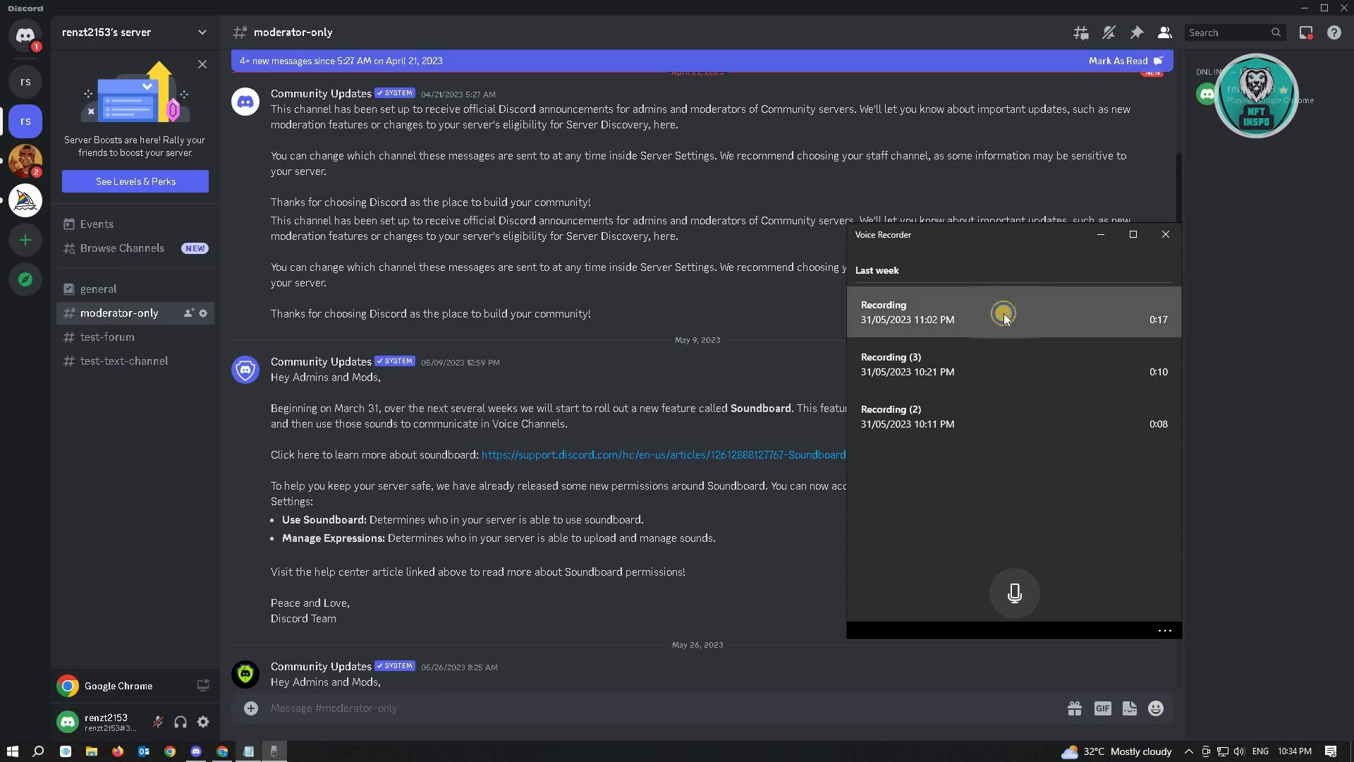
pyautogui.rightClick(1001, 313)
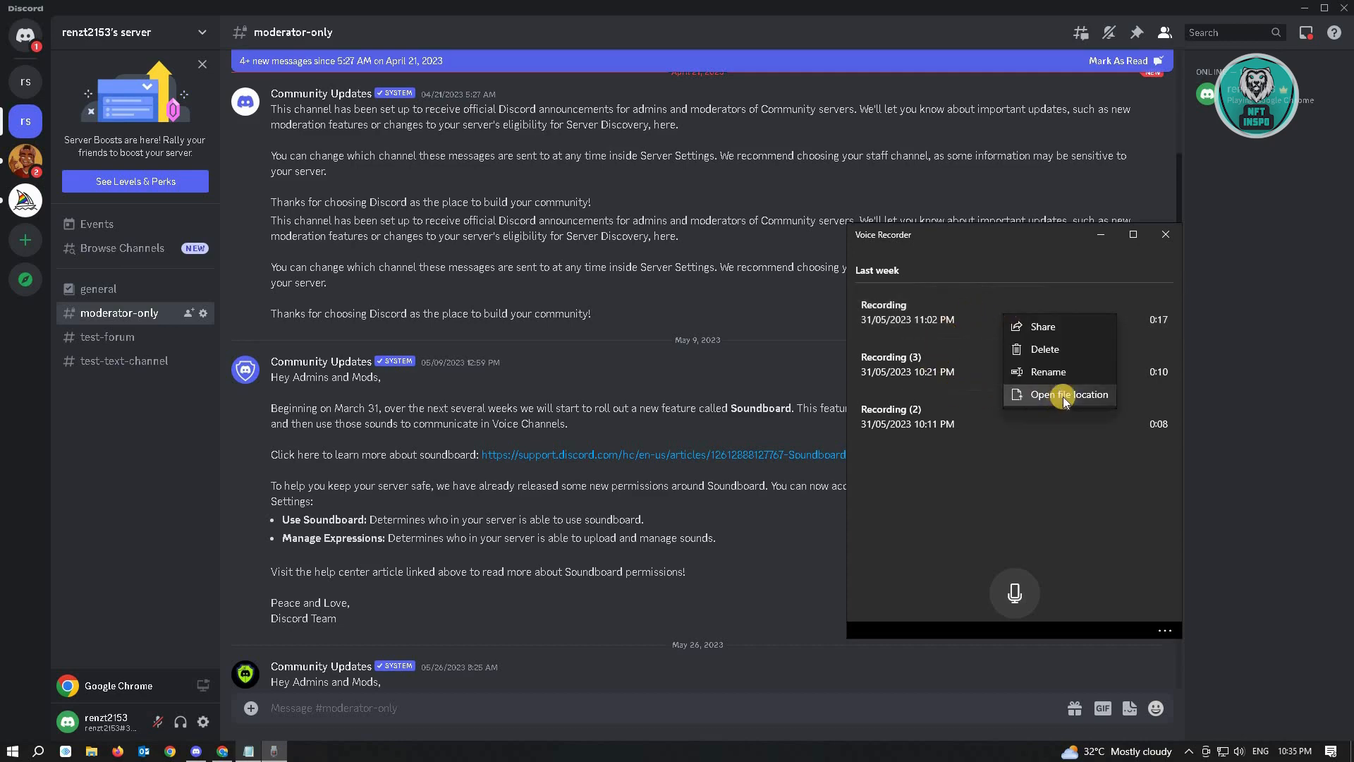
# Step: Show Recording.m4a in File Explorer and attach it to a draft message in #moderator-only
pyautogui.click(1059, 394)
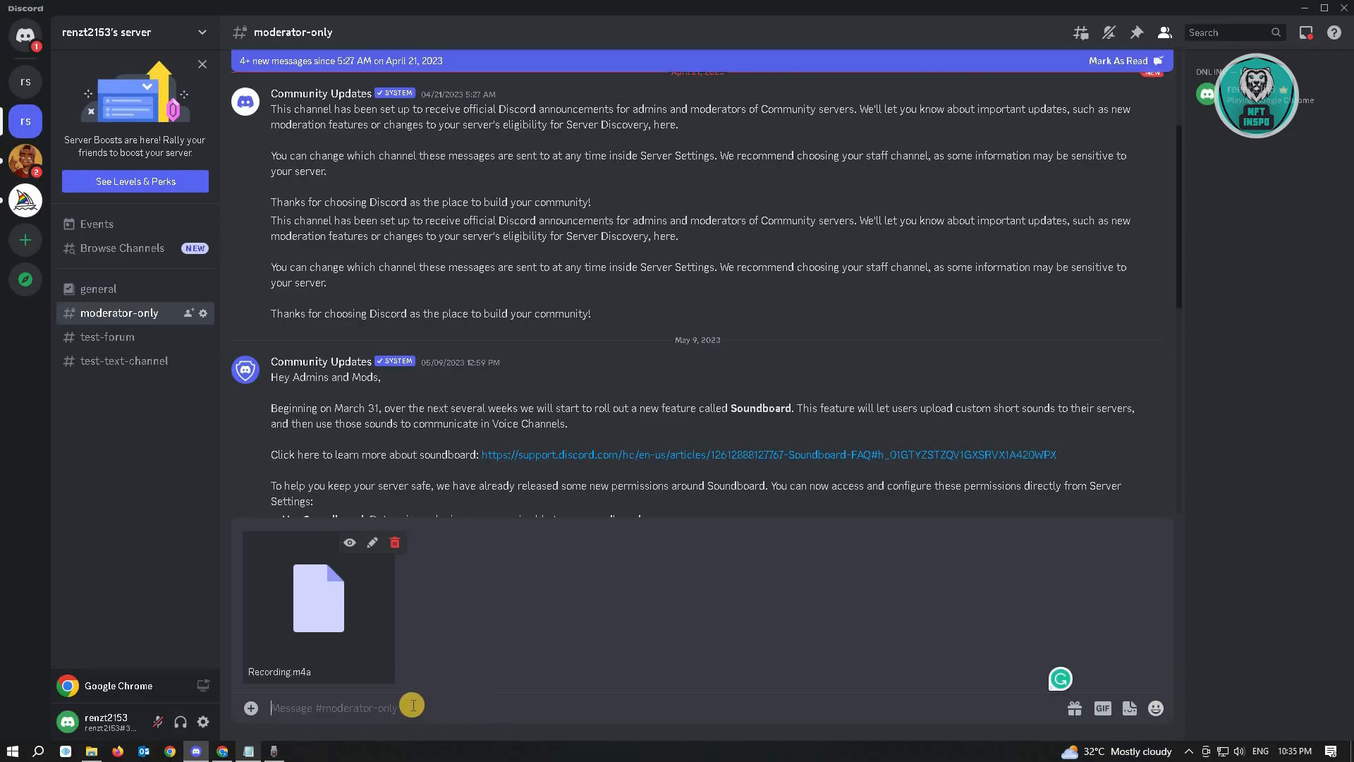
pyautogui.moveTo(503, 668)
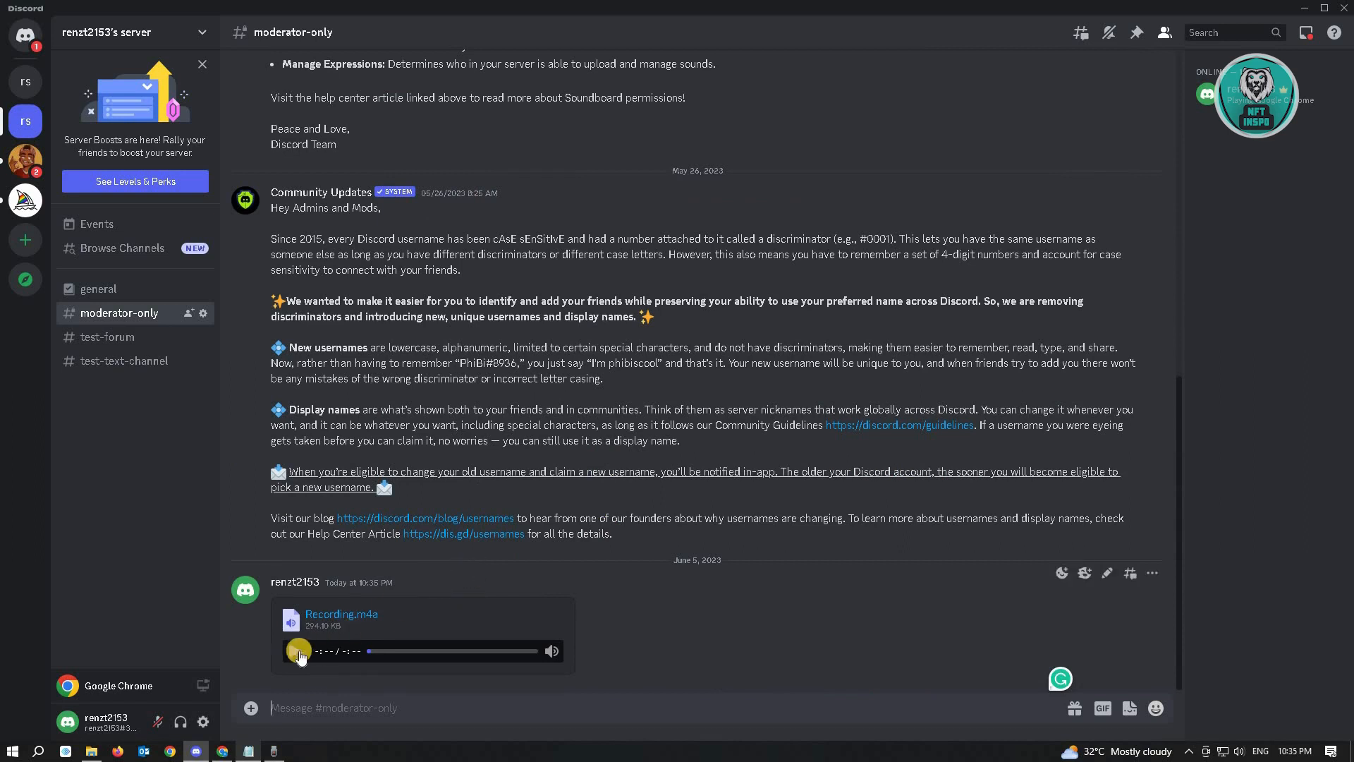
# Step: Send Recording.m4a to #moderator-only and play its 0:17 audio player
pyautogui.click(297, 650)
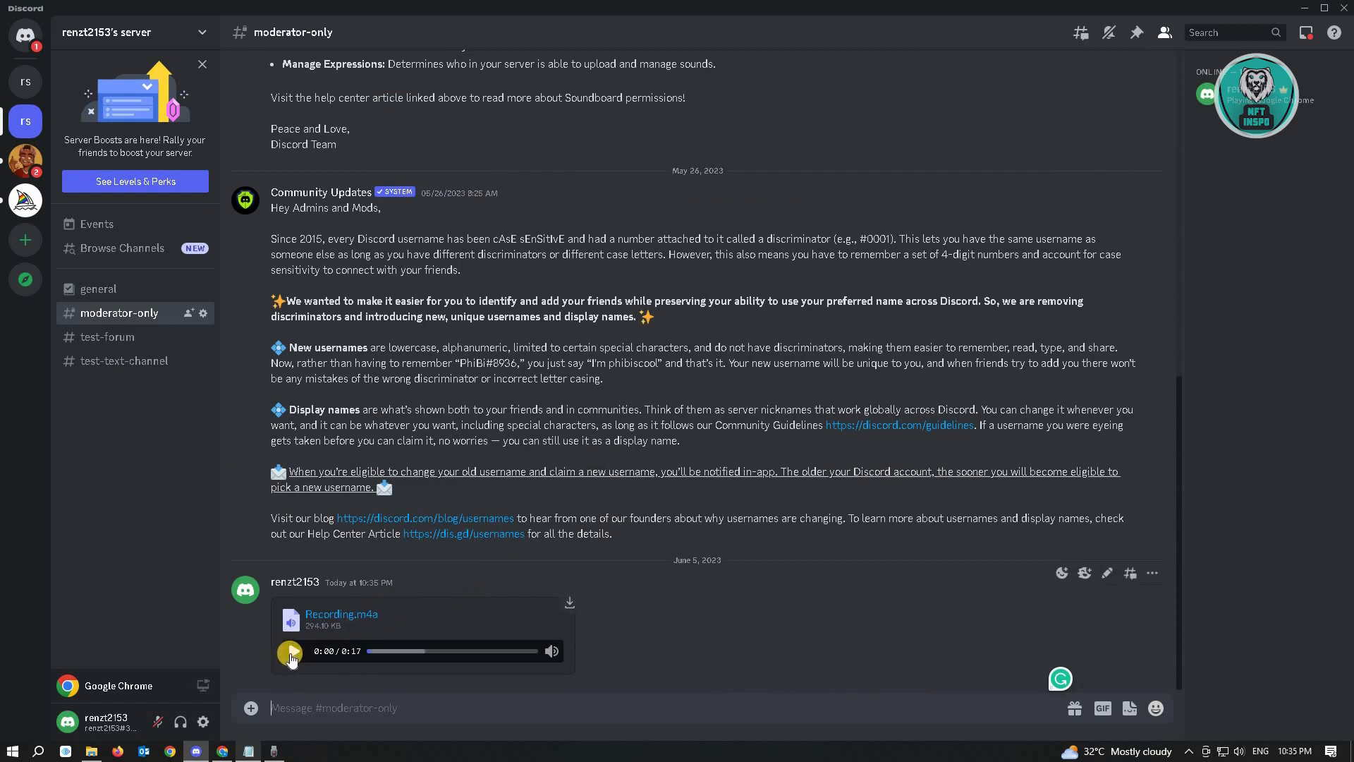